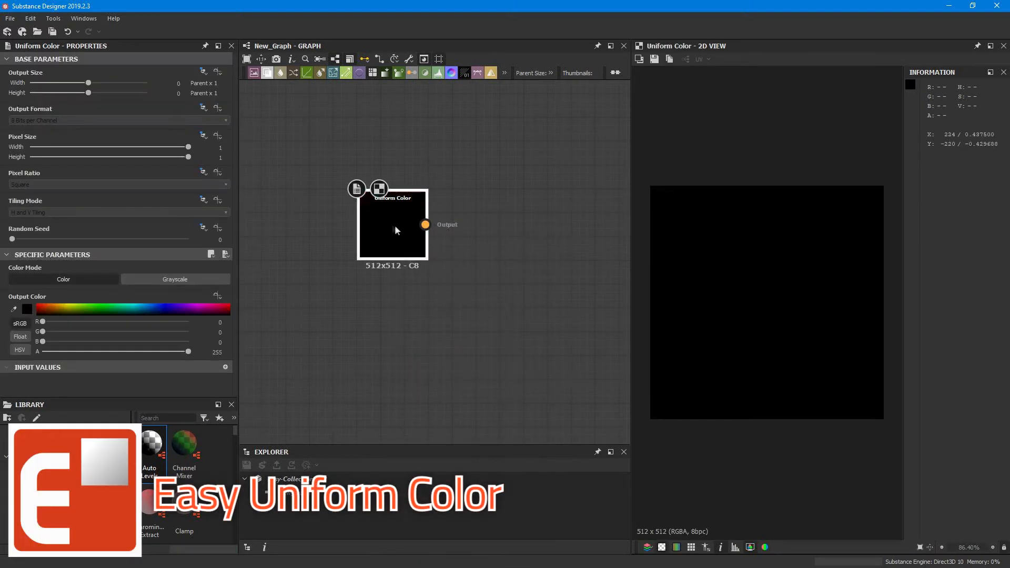
Wire Blend, Clouds 2 and Gradient Map to a blue Uniform Color and view the Blend output.
type("blen")
type("g")
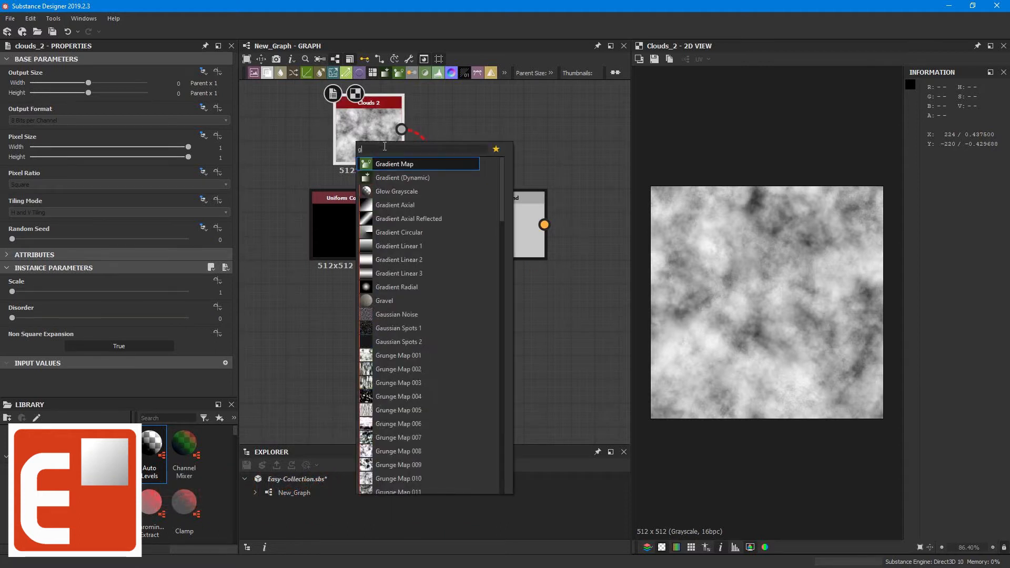
left_click(394, 163)
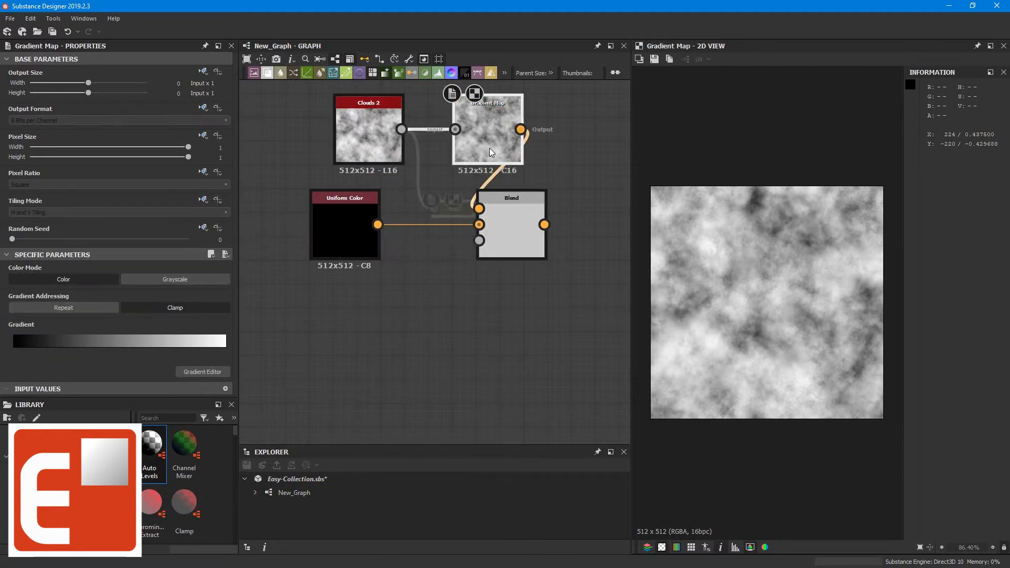
left_click(511, 225)
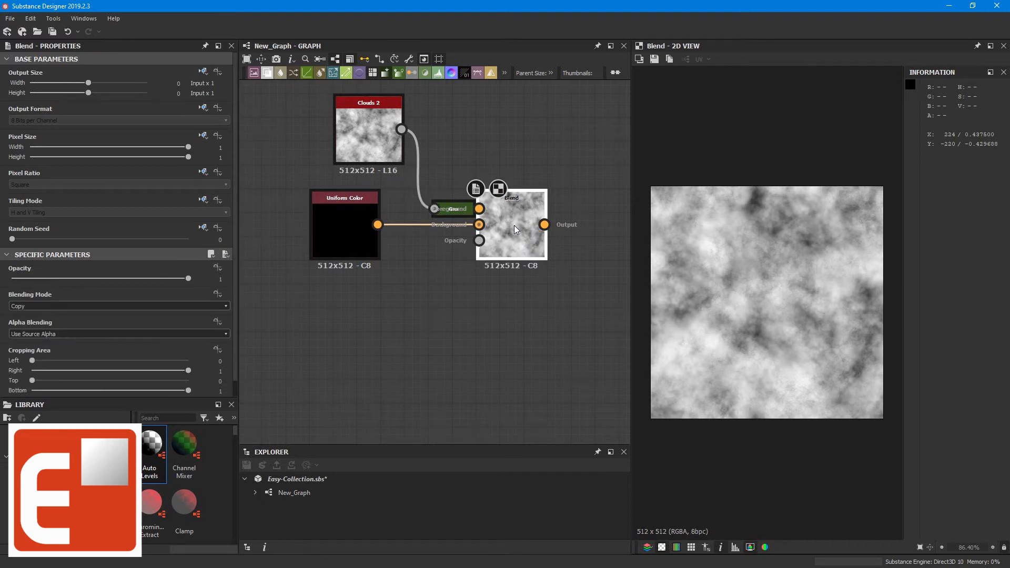
left_click(345, 225)
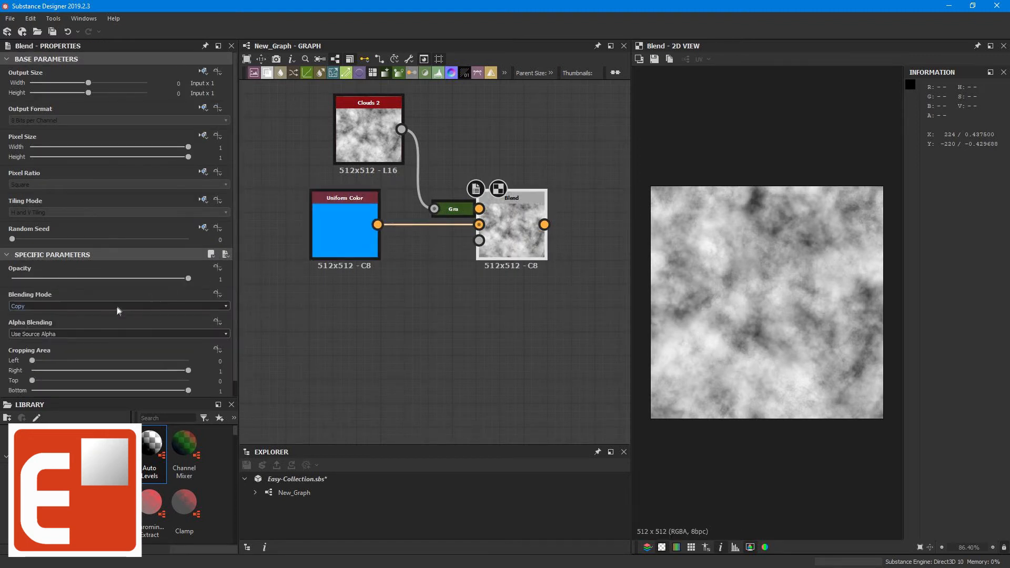
left_click(118, 305)
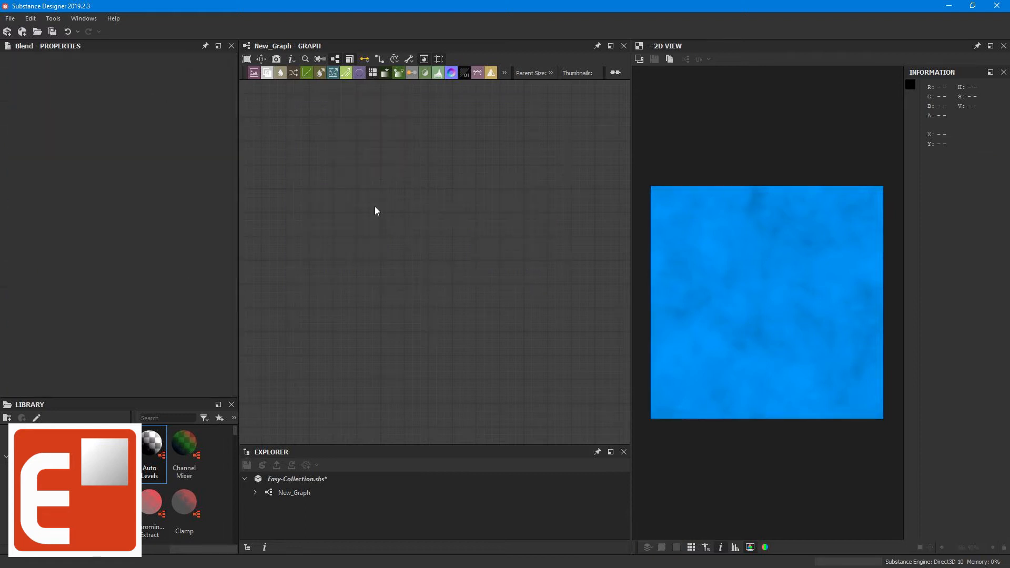
mouse_move(408, 230)
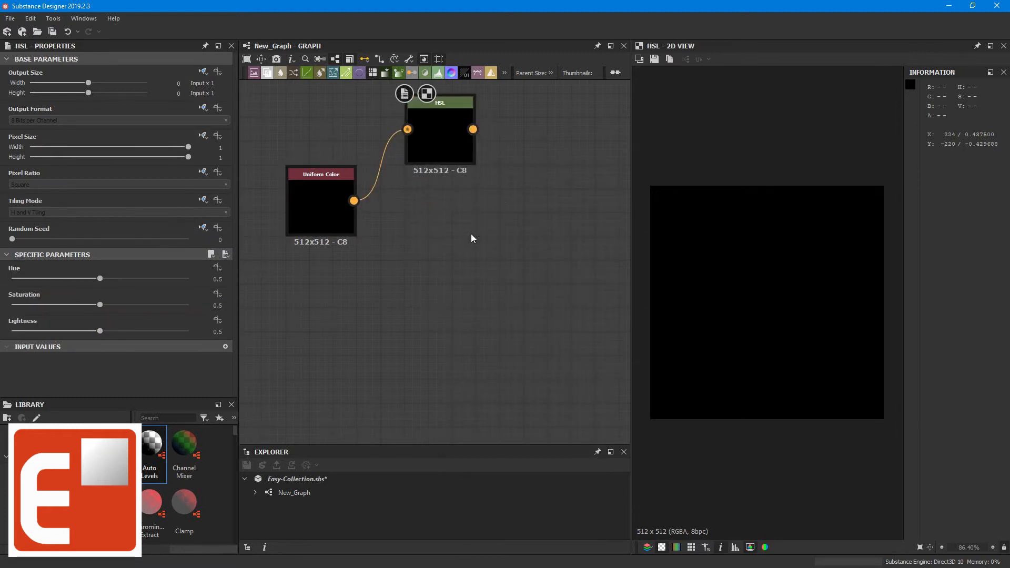
mouse_move(476, 229)
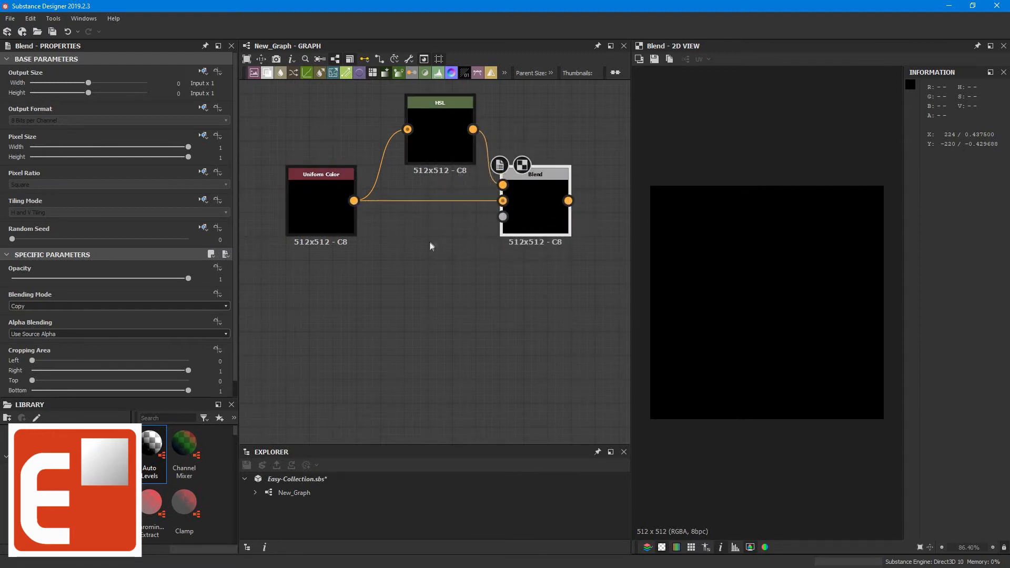
Add Clouds 2 as the Blend opacity mask and set the Uniform Color to blue.
type("clou")
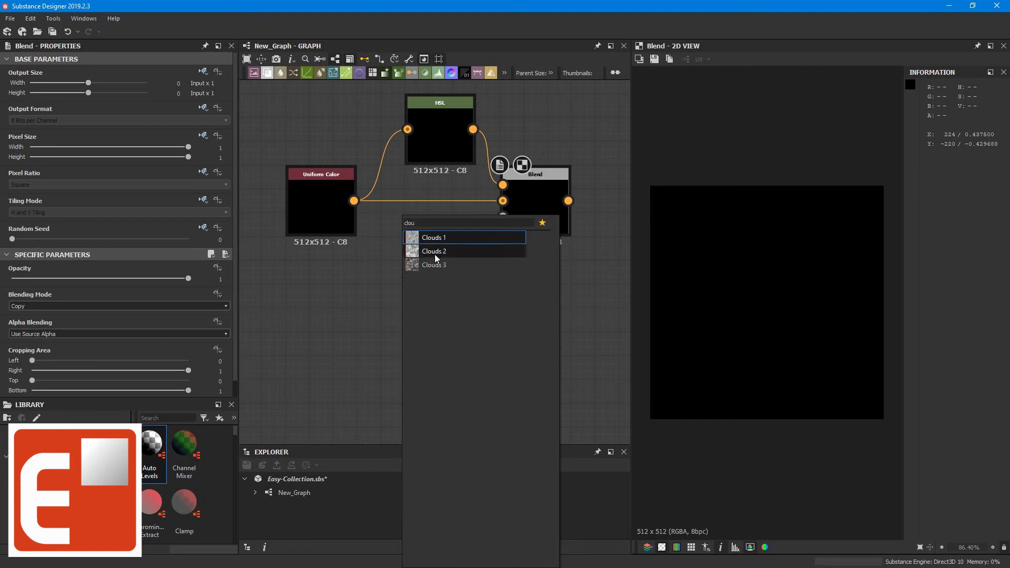
left_click(433, 250)
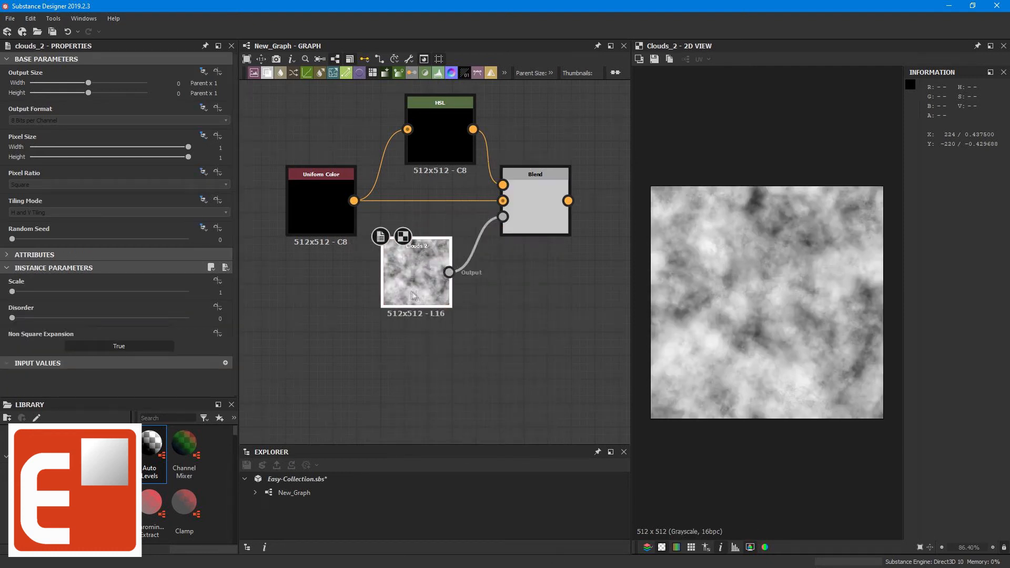
left_click(535, 200)
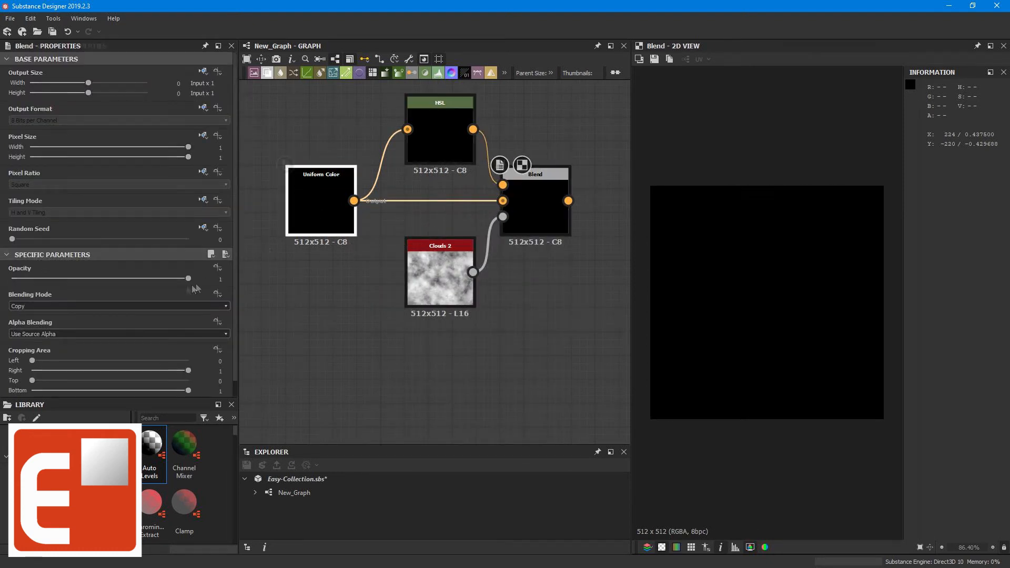
left_click(439, 132)
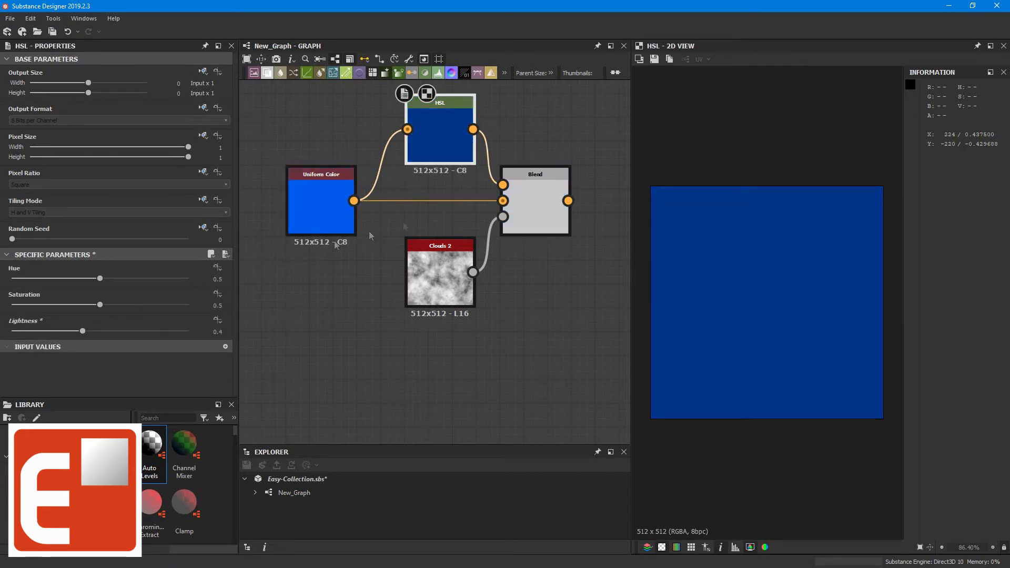
Darken the HSL copy with hue and lightness tweaks and change the Uniform Color output size.
left_click(534, 201)
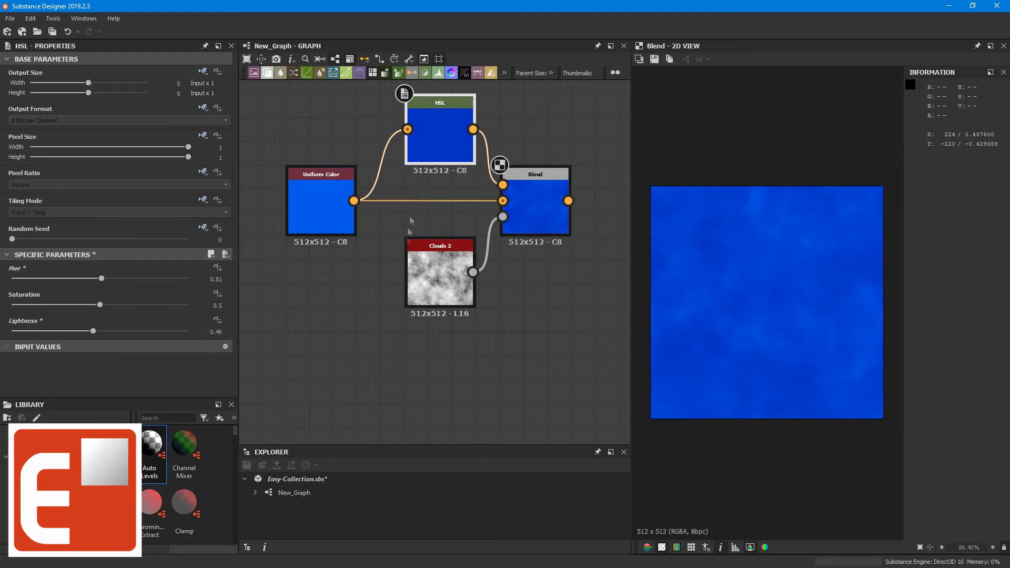
left_click(321, 201)
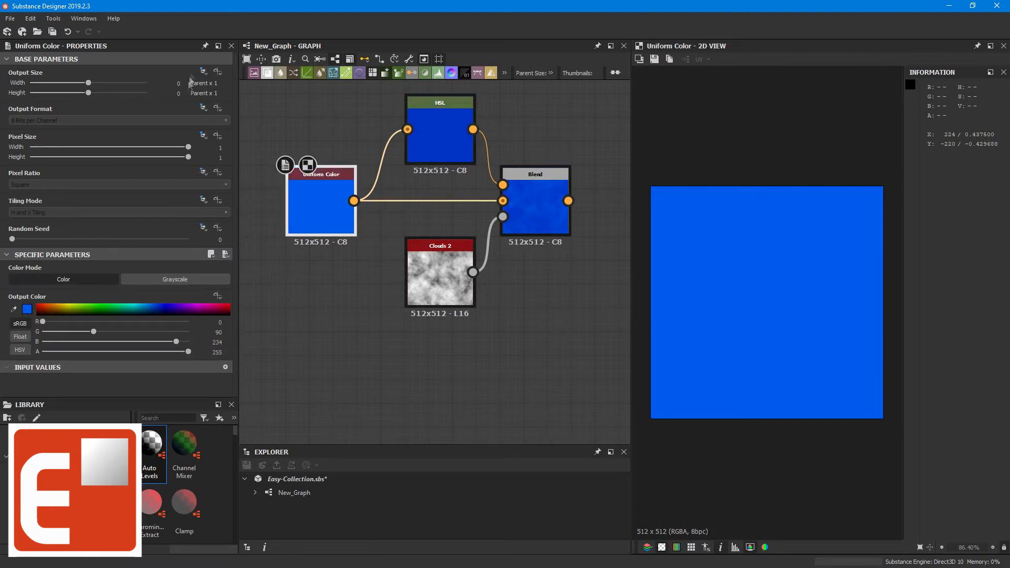
left_click(203, 71)
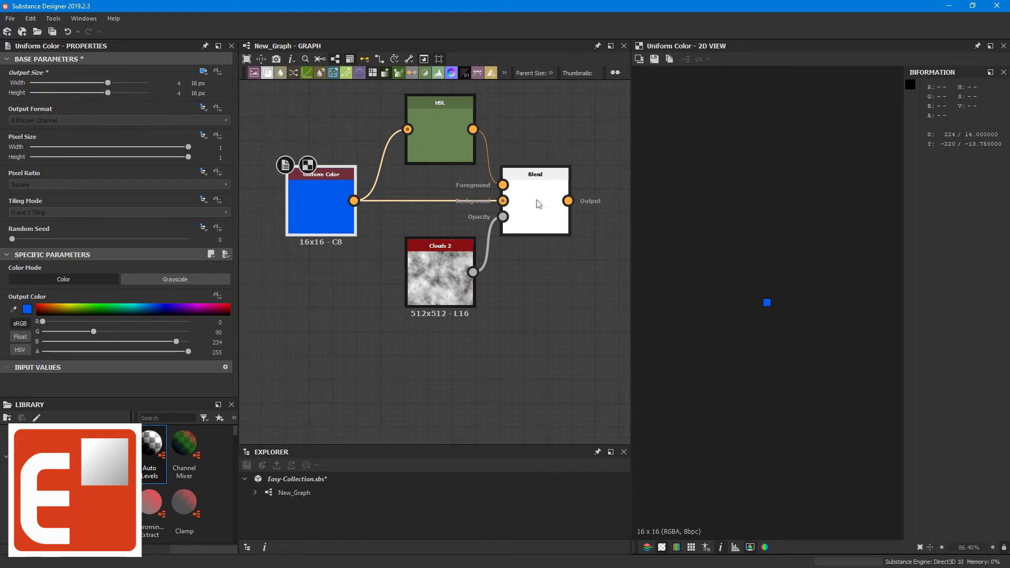
Shrink Uniform Color to 16x16 and set the Blend output relative to parent at 512x512.
left_click(534, 200)
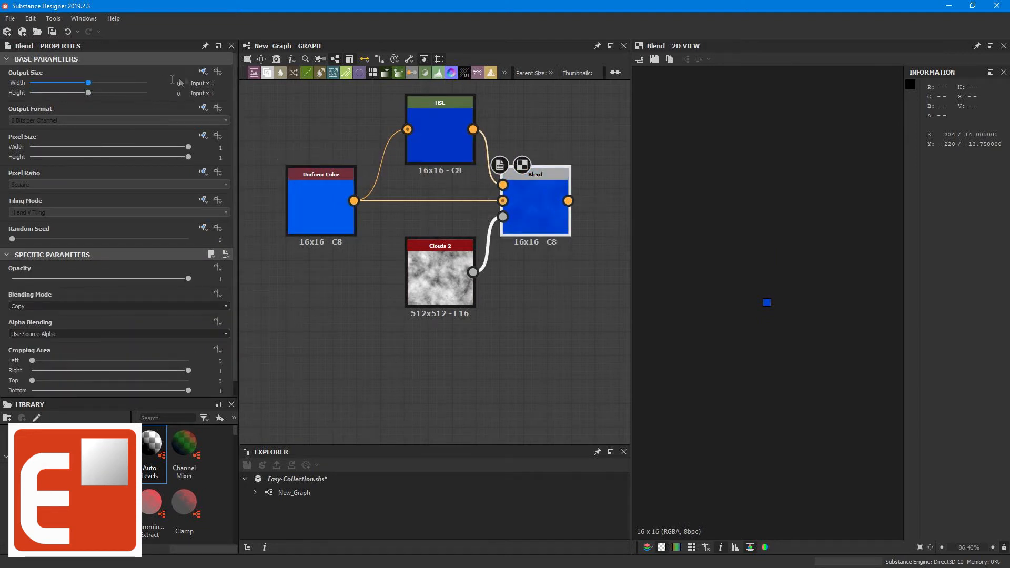
left_click(534, 200)
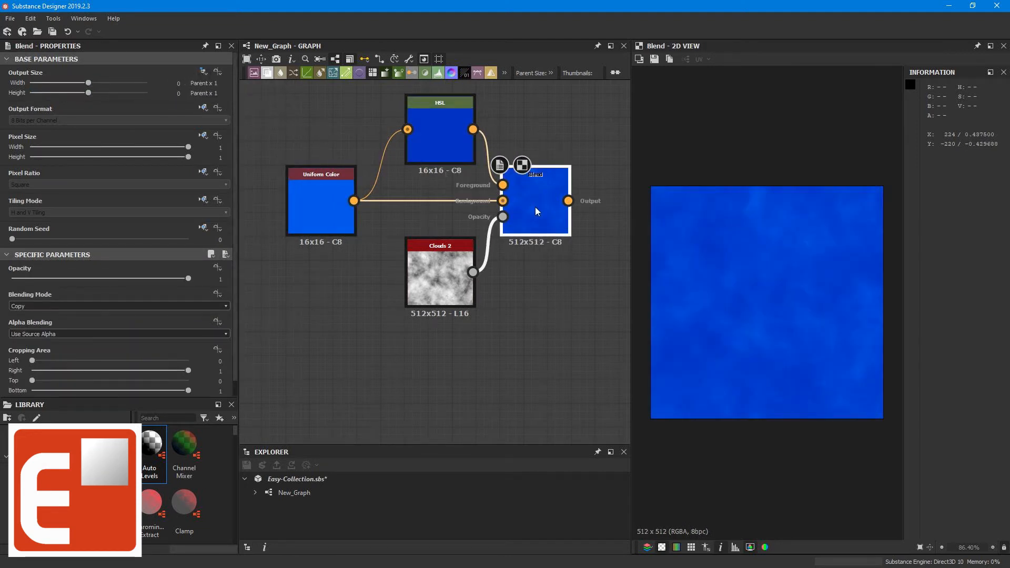
left_click(440, 129)
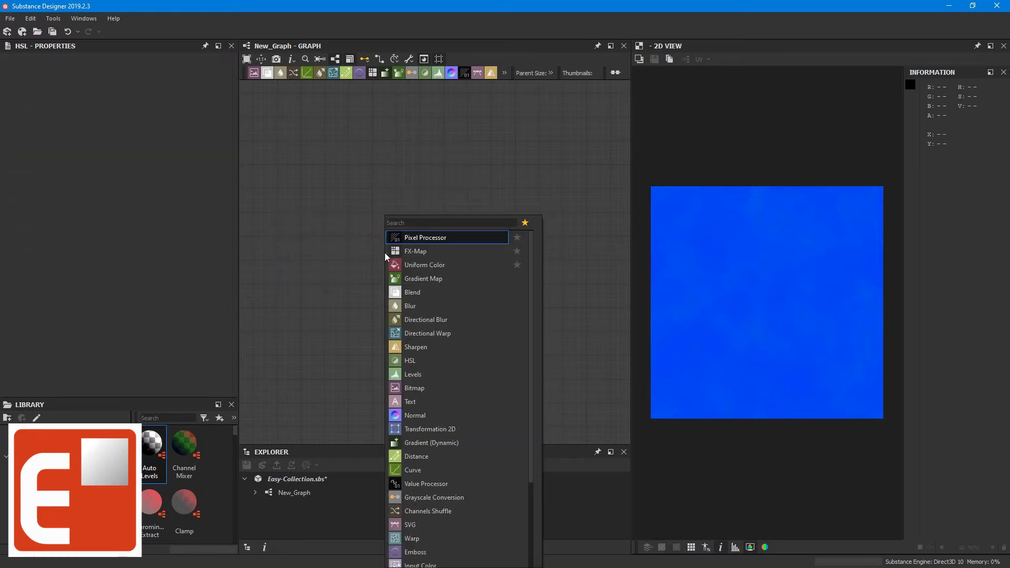
Add Easy Uniform Color fed by Clouds 2 luminosity at 0.25 opacity.
type("eas")
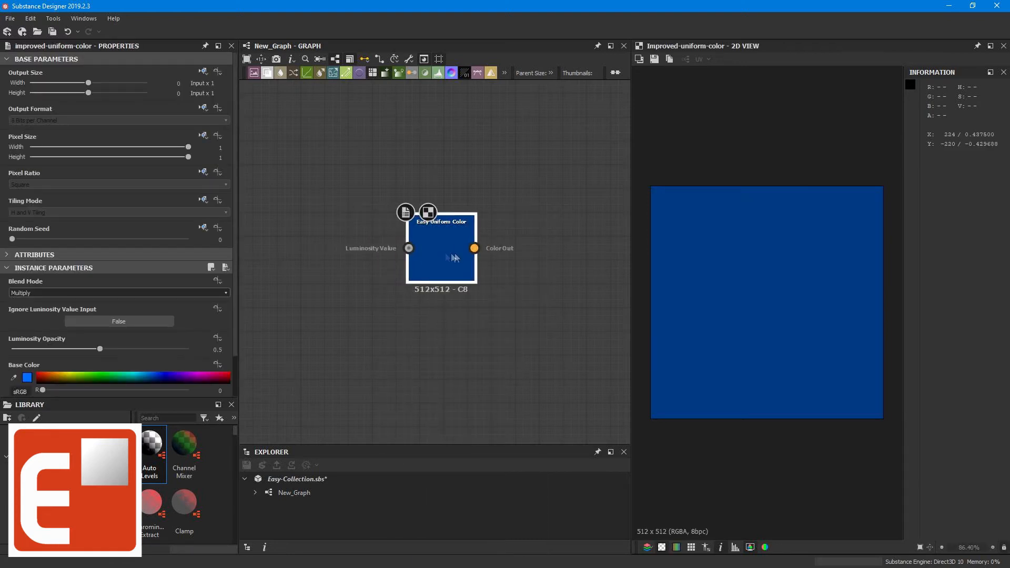
type("cl")
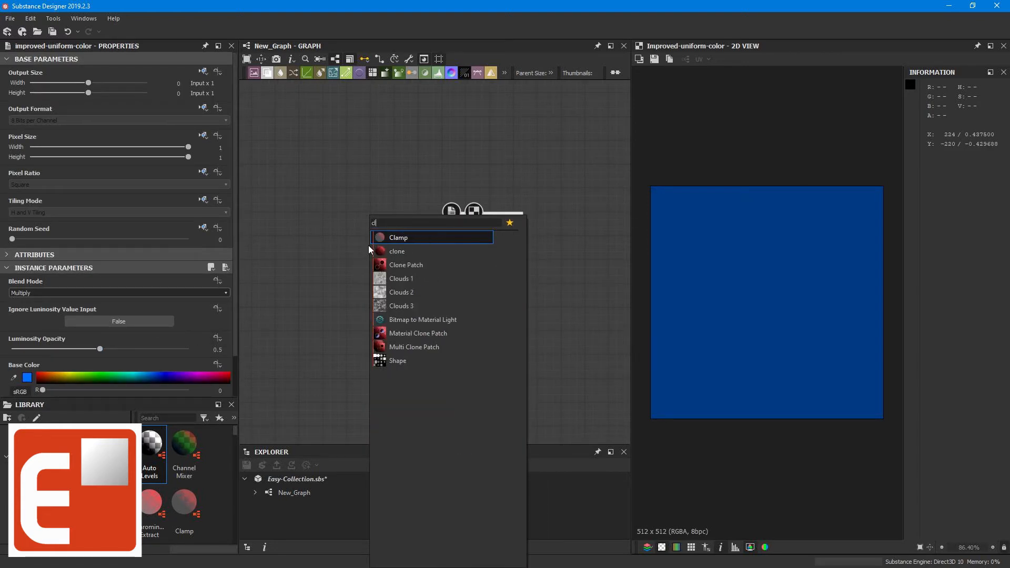
left_click(401, 292)
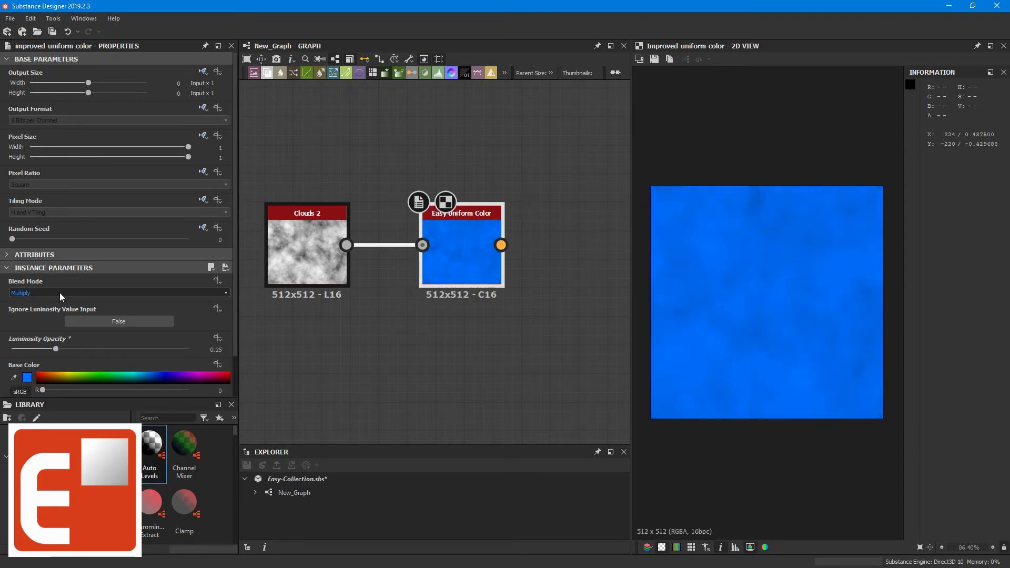
Try Screen and Color blend modes on Easy Uniform Color, then return to Multiply.
left_click(118, 292)
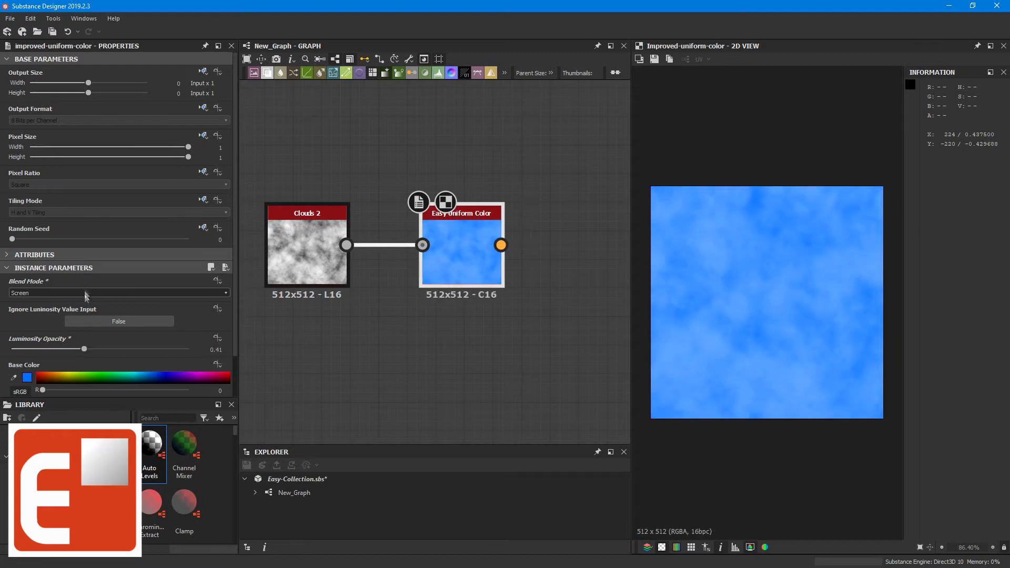
left_click(119, 293)
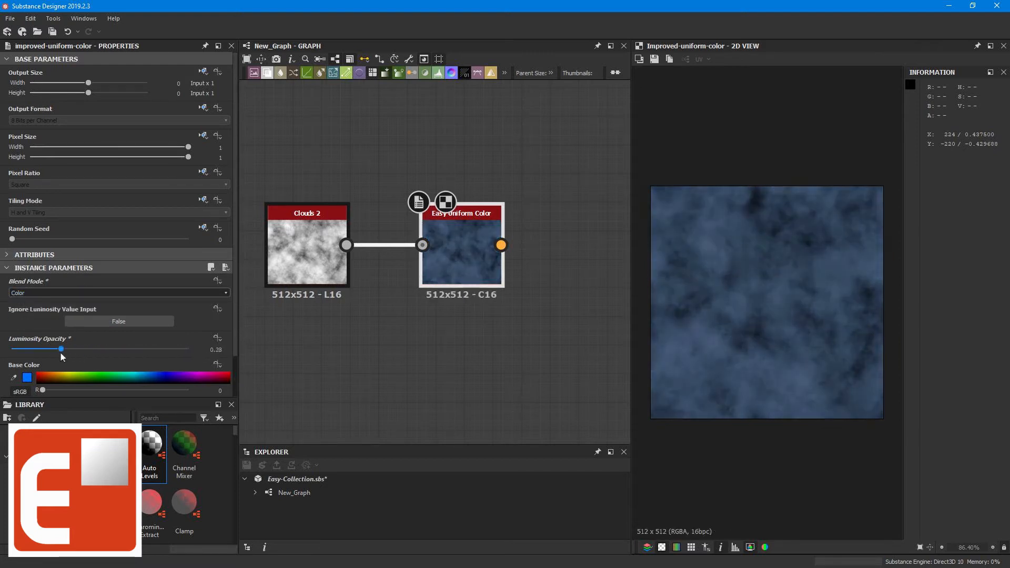
left_click(118, 293)
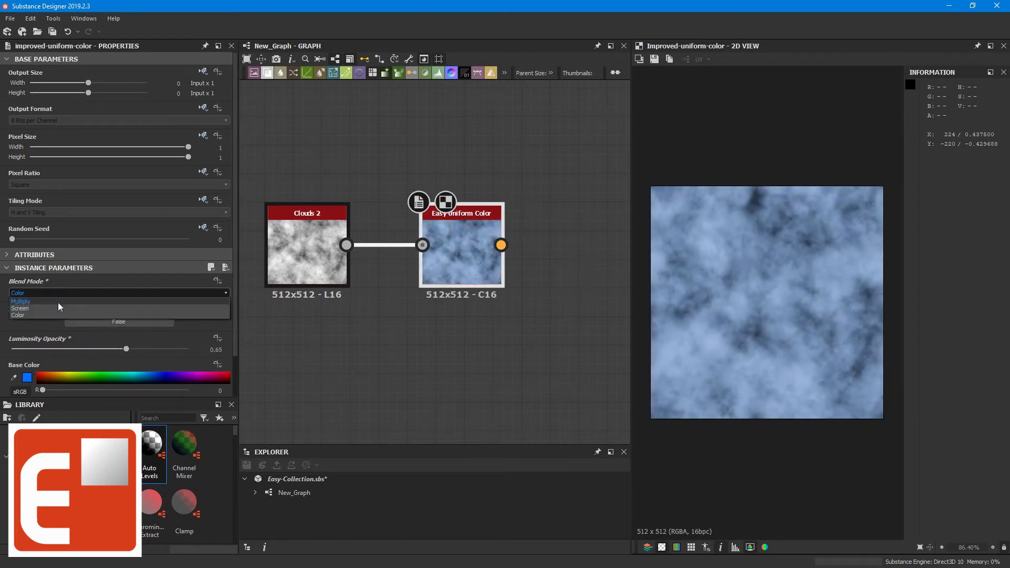
left_click(19, 308)
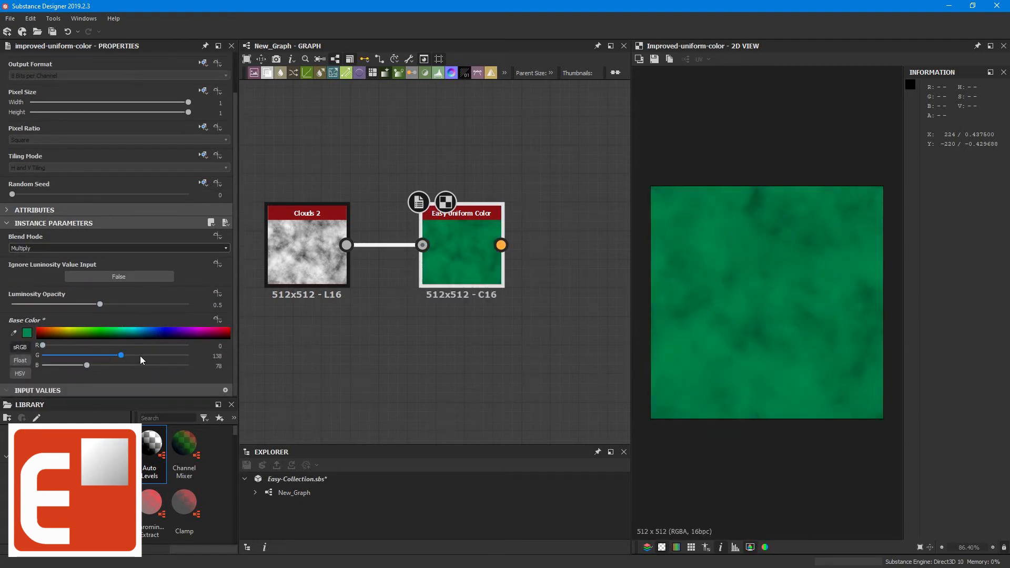
Toggle ignoring the luminosity input, then add a red Uniform Color node in a new graph.
left_click(119, 277)
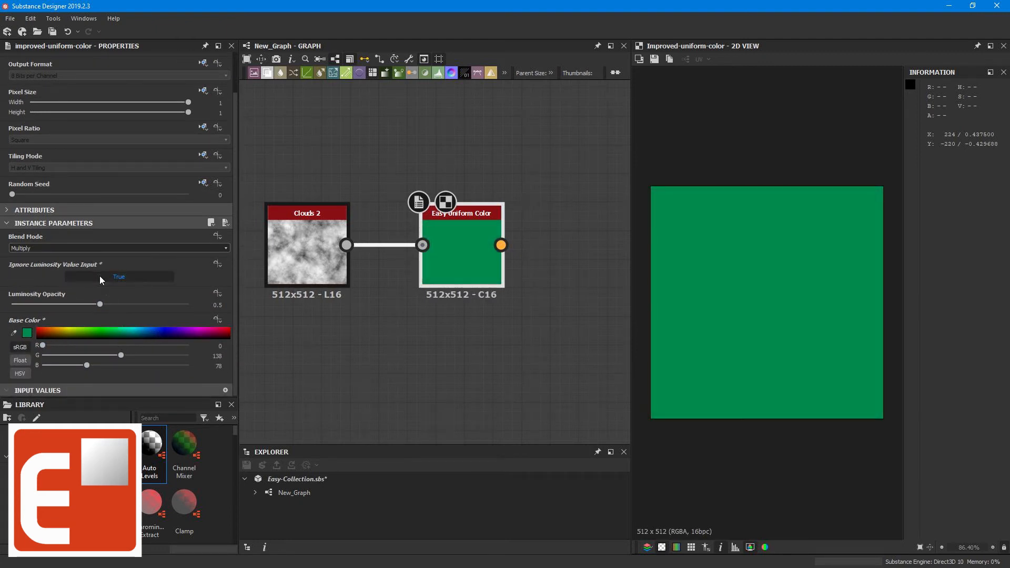
left_click(118, 276)
type("uni")
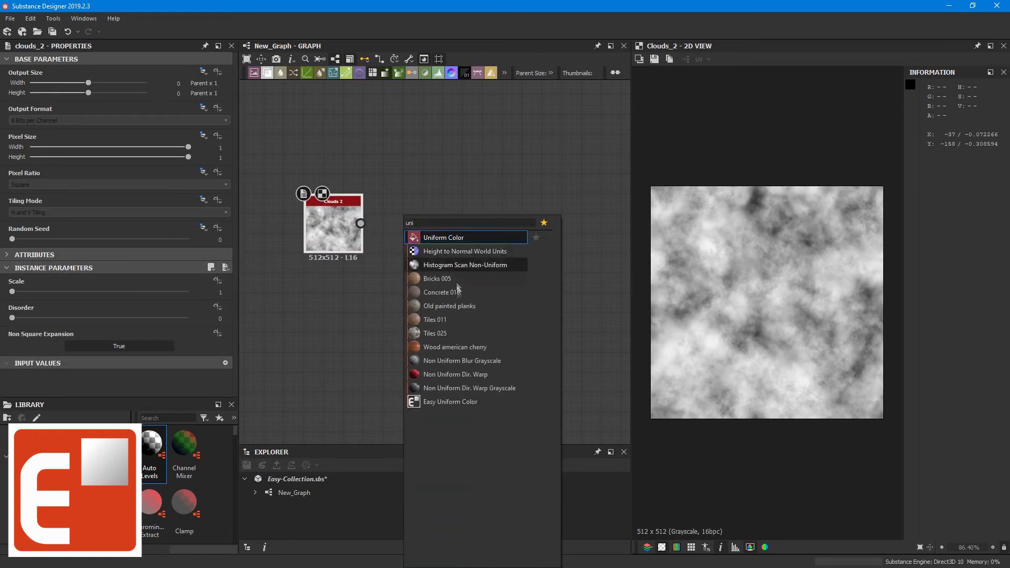
left_click(450, 401)
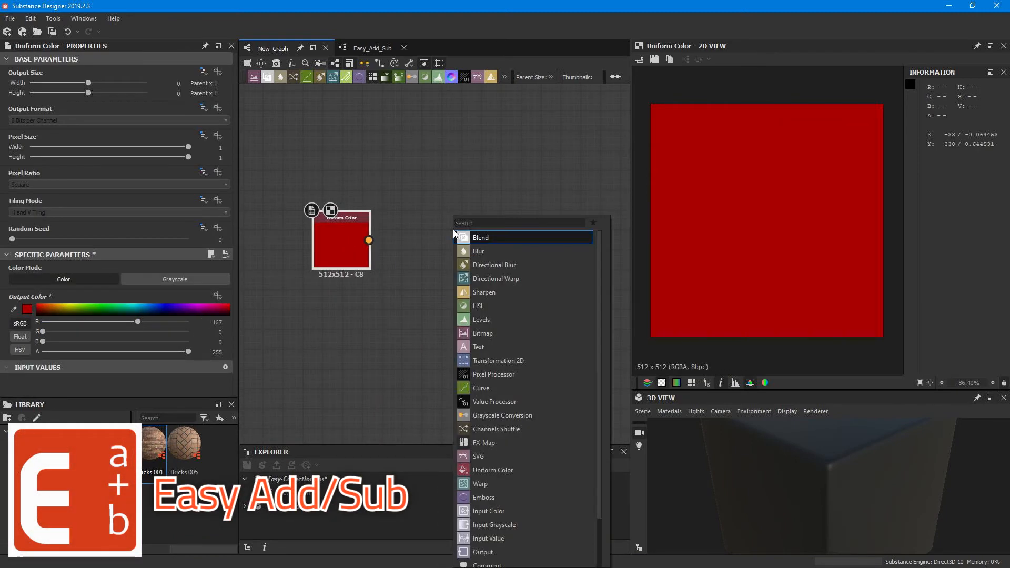
Add a Blend node fed by the red Uniform Color and Clouds 2 through a Gradient Map.
left_click(480, 237)
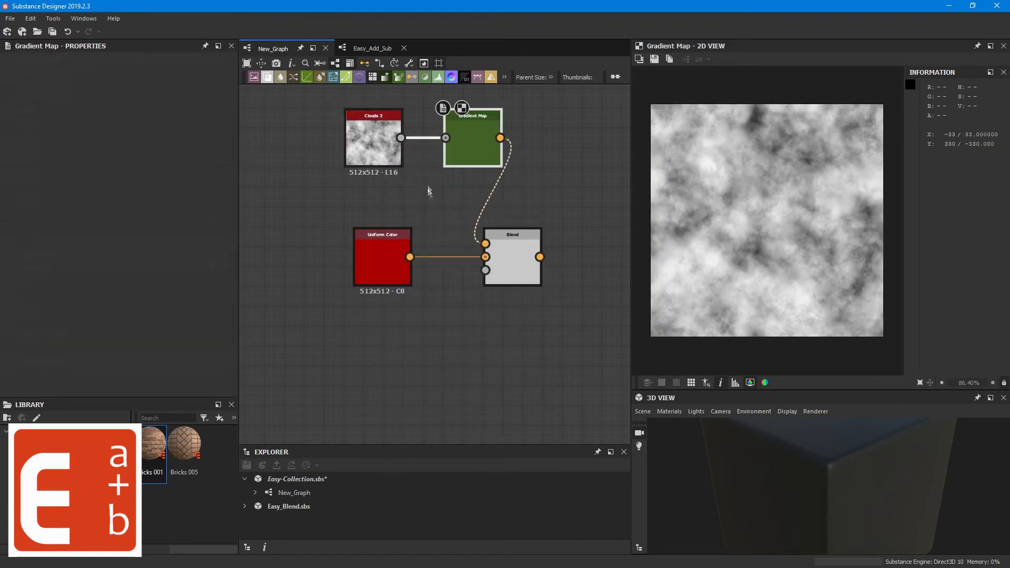
left_click(512, 258)
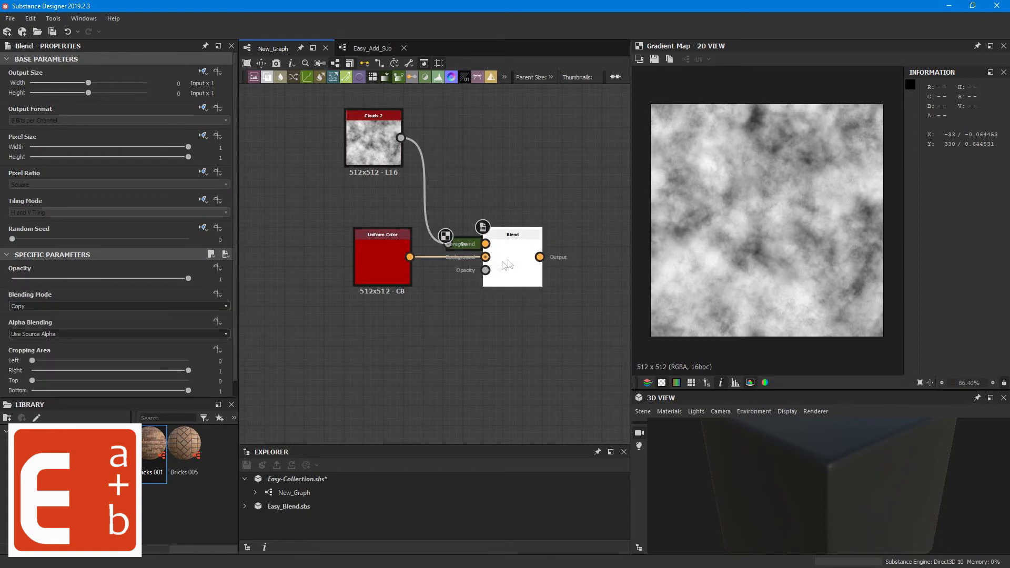
Set the Blend mode to Add (Linear Dodge) for pink clouds, then switch it to Subtract.
left_click(119, 305)
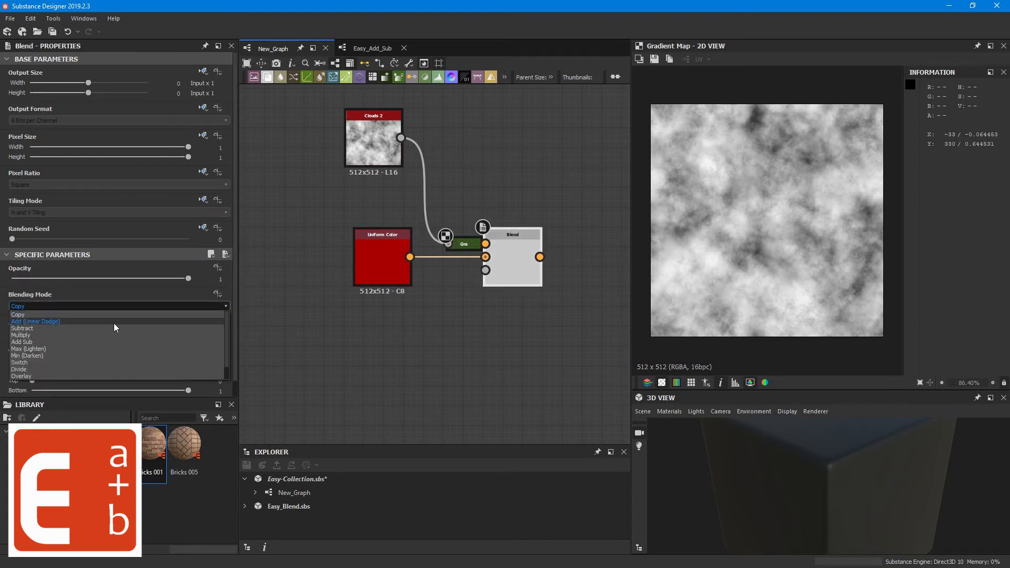
left_click(35, 322)
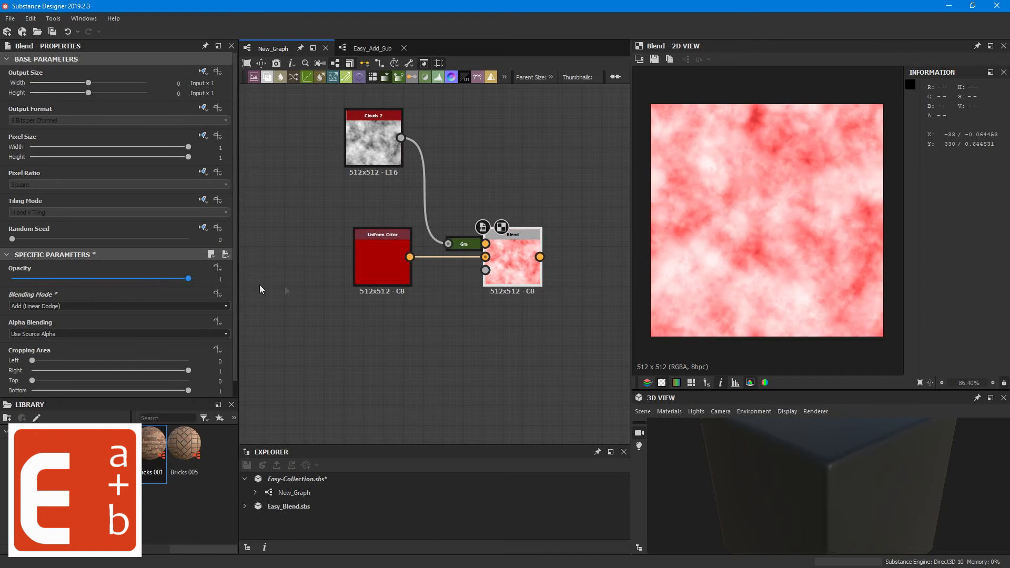
mouse_move(713, 276)
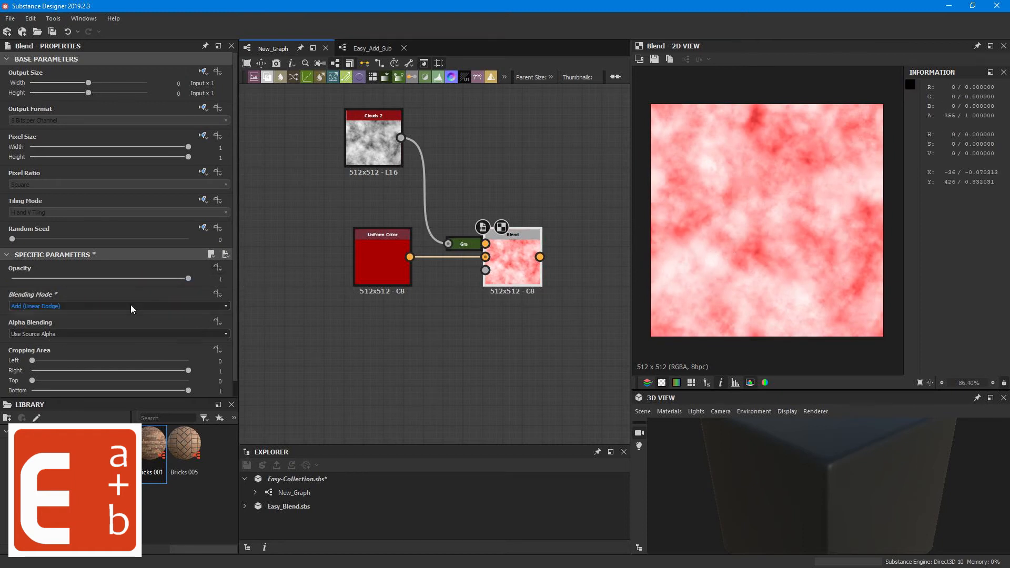
left_click(118, 306)
type("eas")
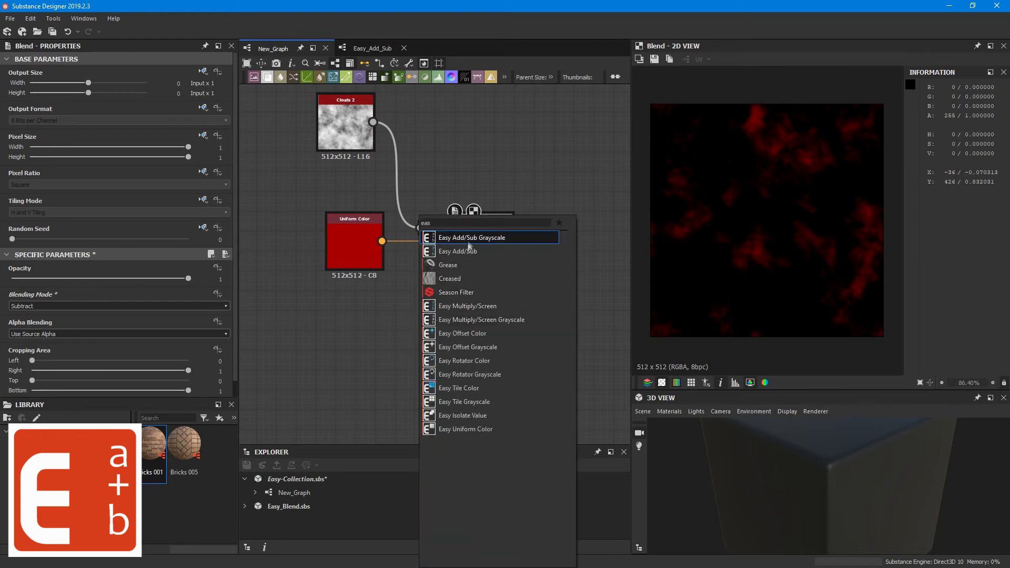
Add an Easy Add/Sub node taking Clouds 2 and the red colour, enabling colored overlay.
left_click(479, 237)
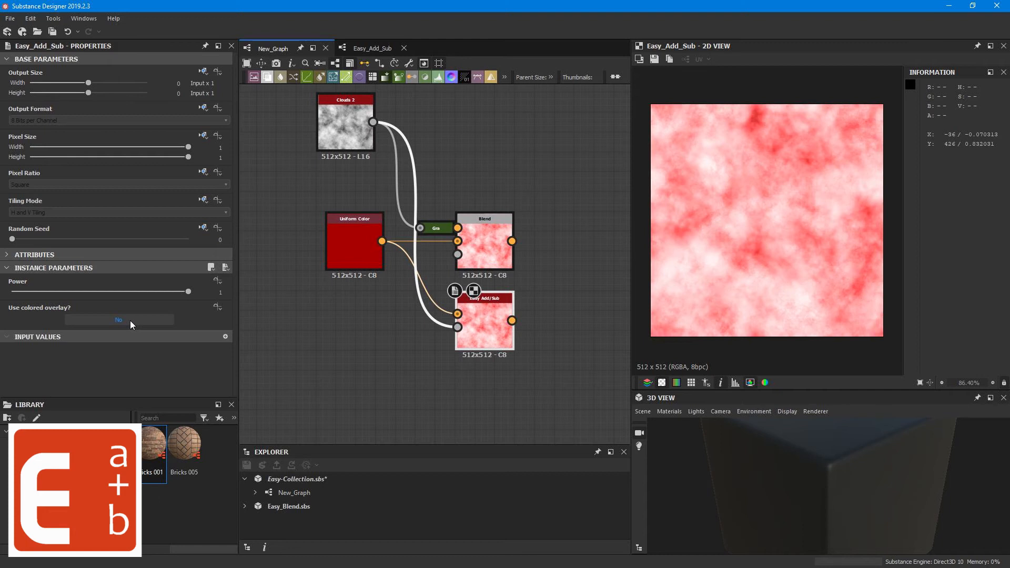
left_click(118, 319)
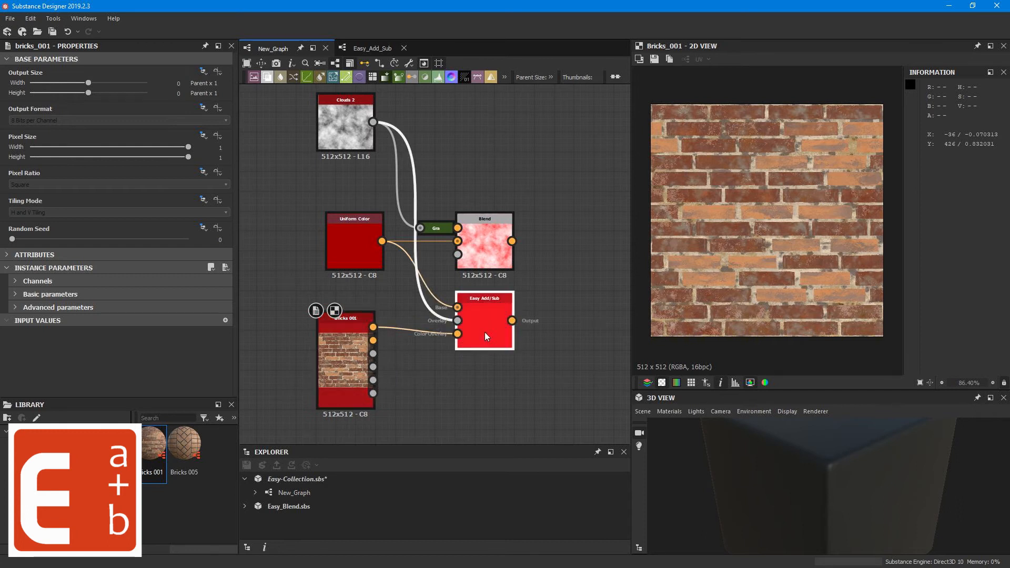
Preview Easy Add/Sub showing Bricks 001 tinted bright red.
left_click(484, 320)
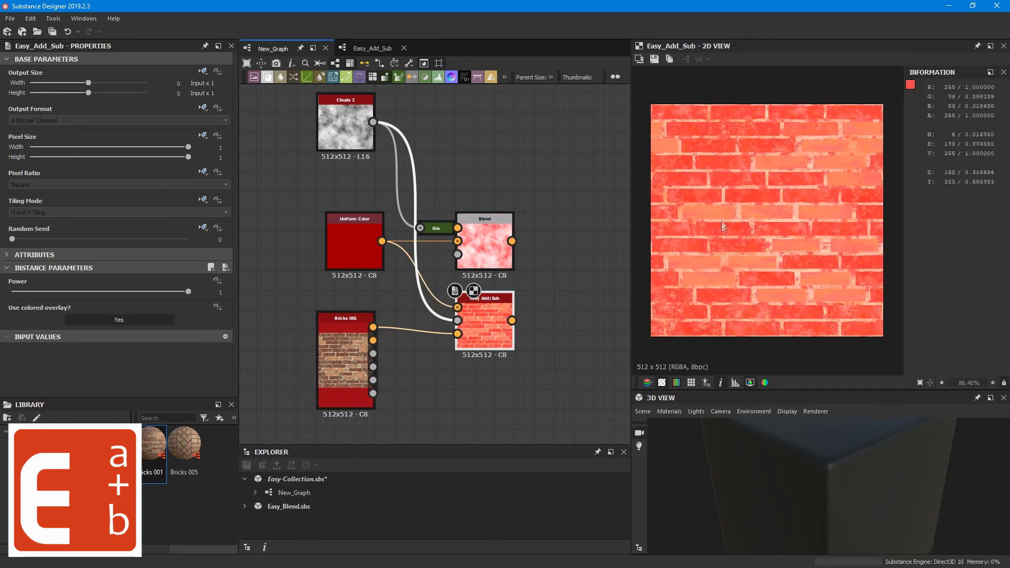
mouse_move(549, 290)
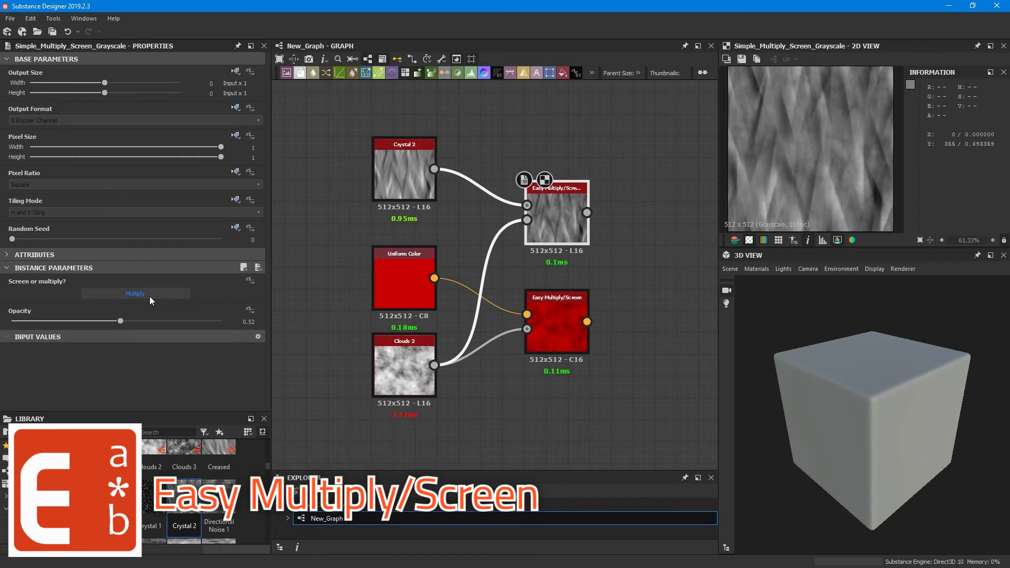
Toggle Easy Multiply/Screen between Screen and Multiply, ending on Multiply at 0.17 opacity.
left_click(136, 293)
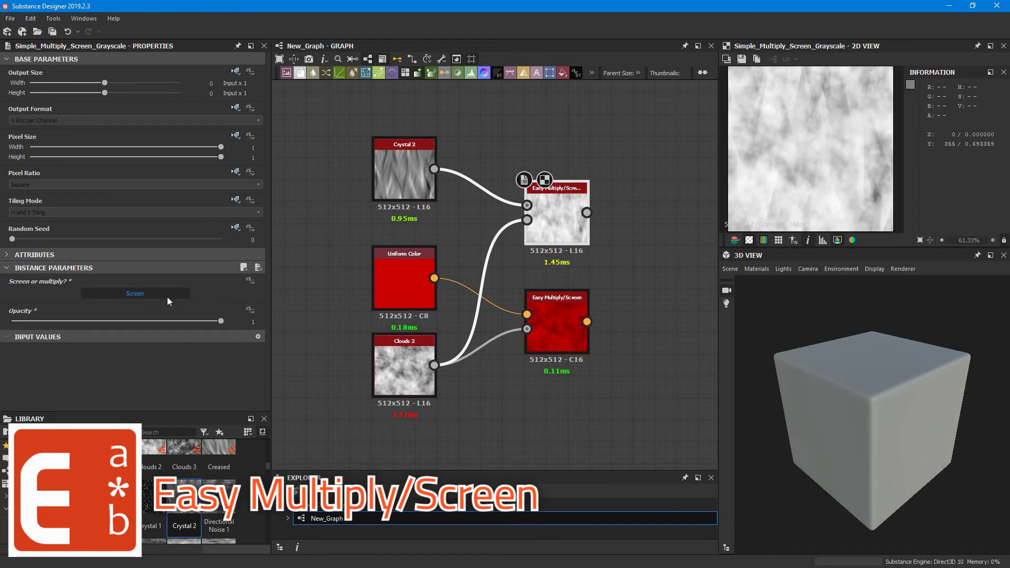
left_click(135, 293)
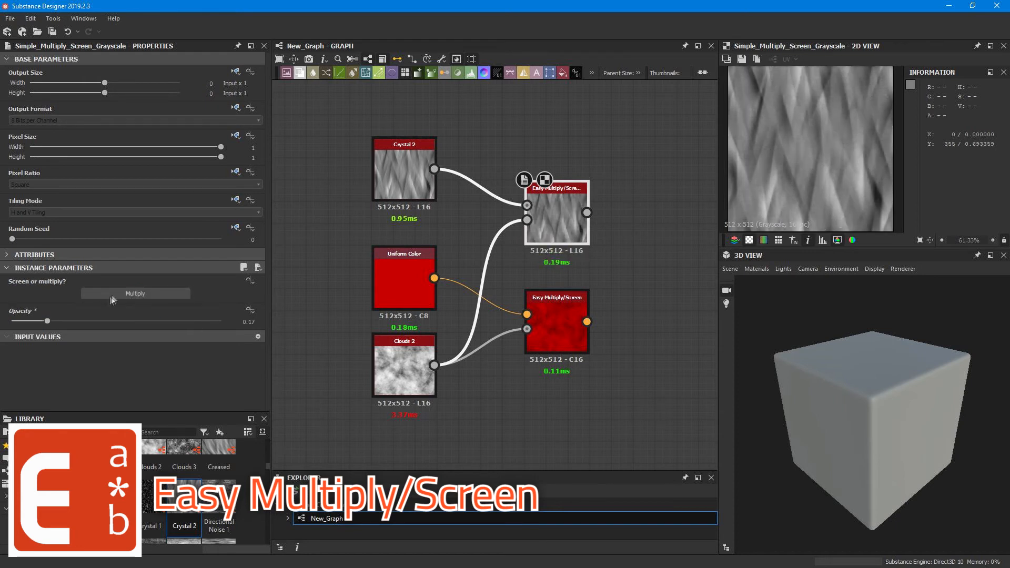
left_click(135, 293)
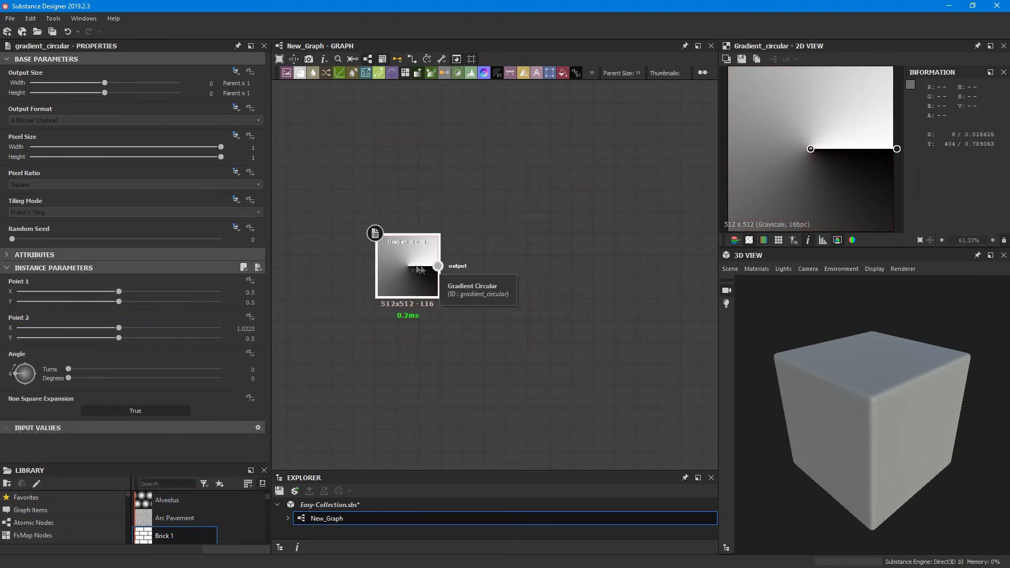
Add an Easy Isolate Value node via the 'iso' search and select it.
type("iso")
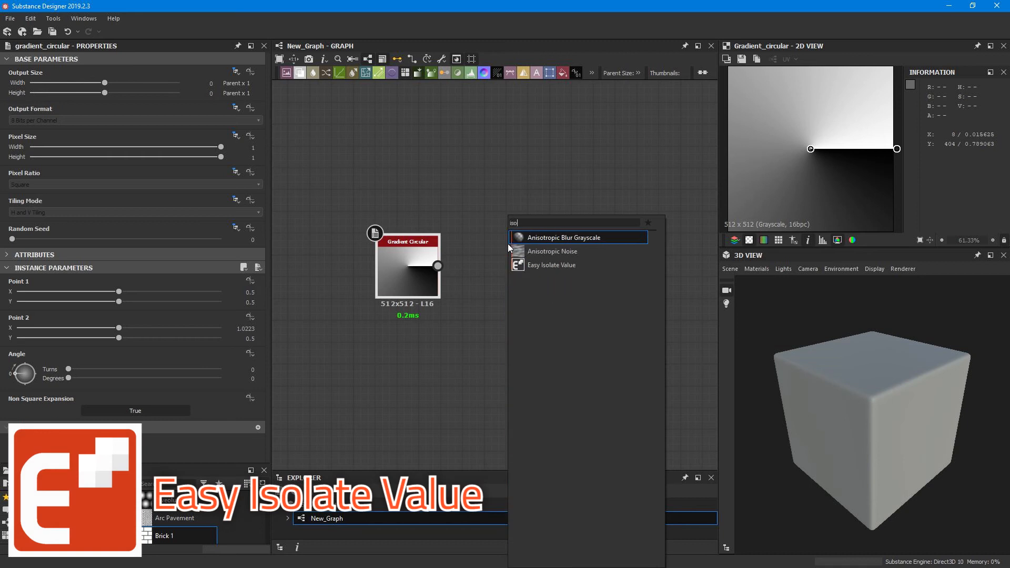
left_click(551, 264)
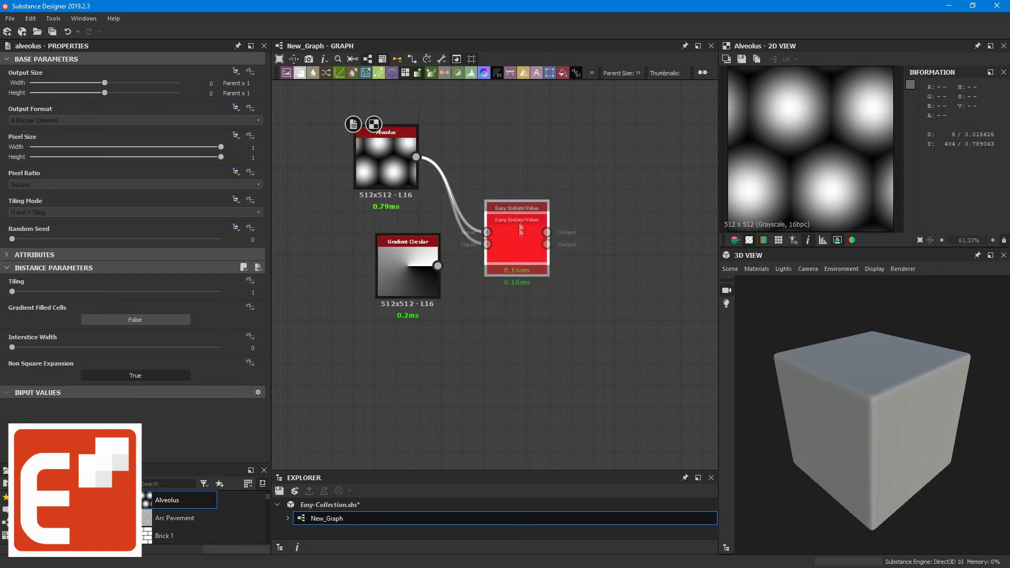
left_click(516, 234)
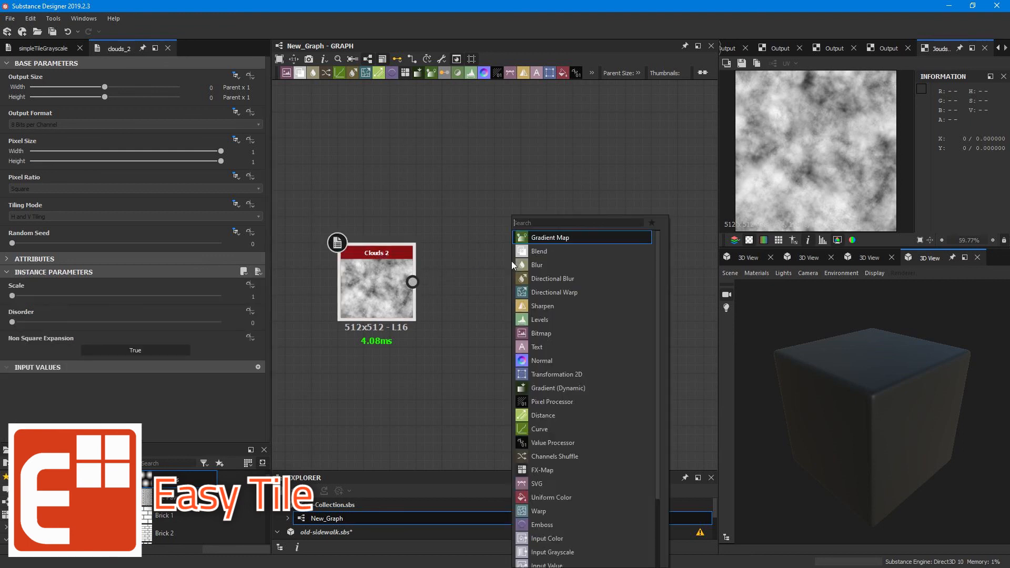
Add a Transformation 2D after Clouds 2 and set its tiling to x2, /2, then x2.
left_click(557, 374)
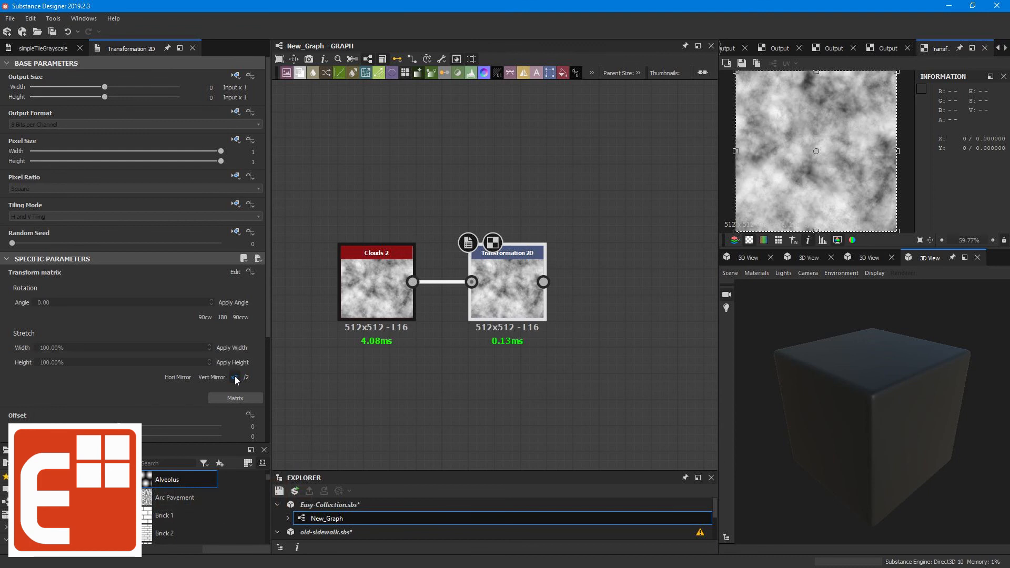
left_click(246, 376)
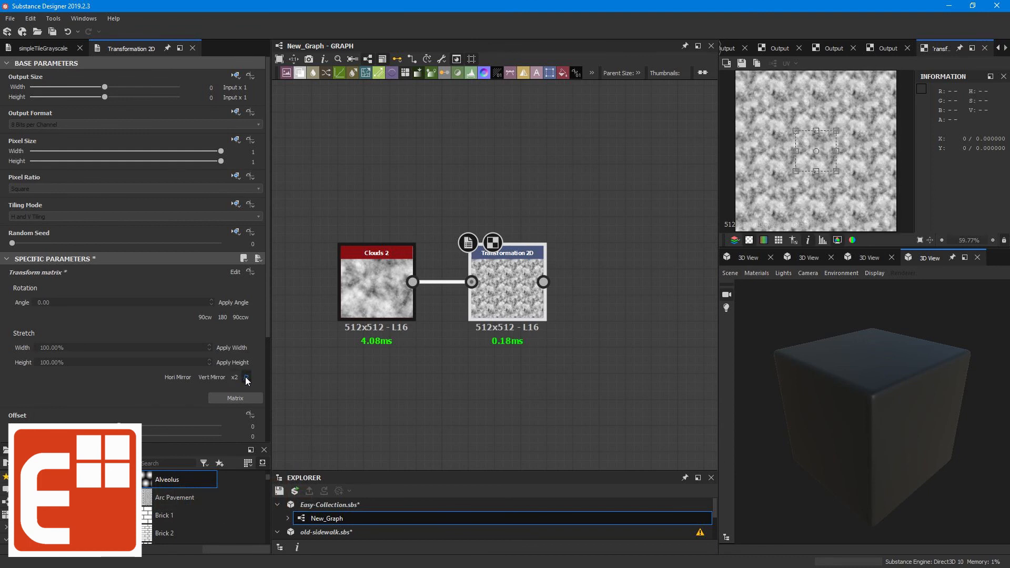
left_click(247, 376)
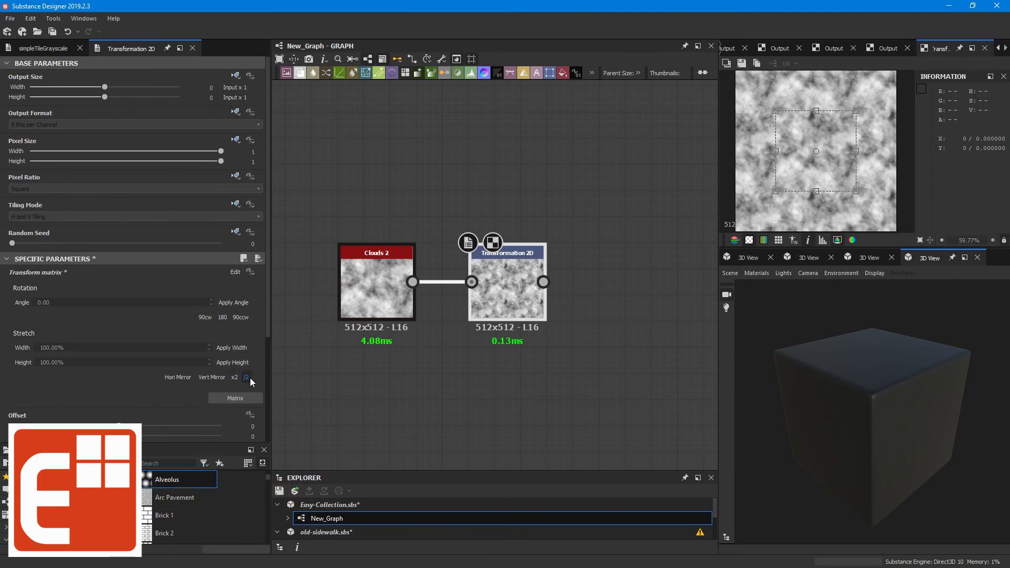
left_click(247, 377)
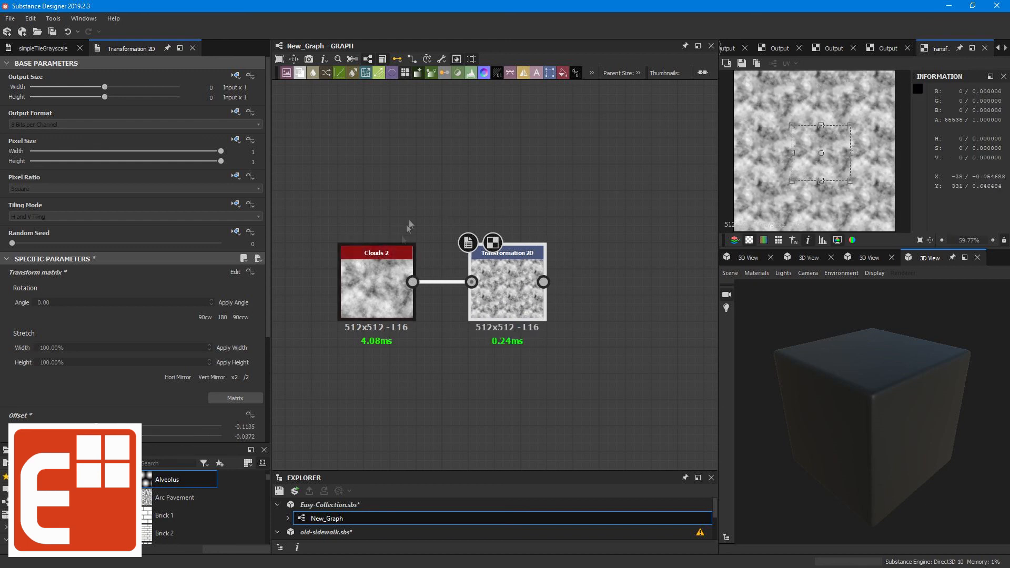
mouse_move(496, 177)
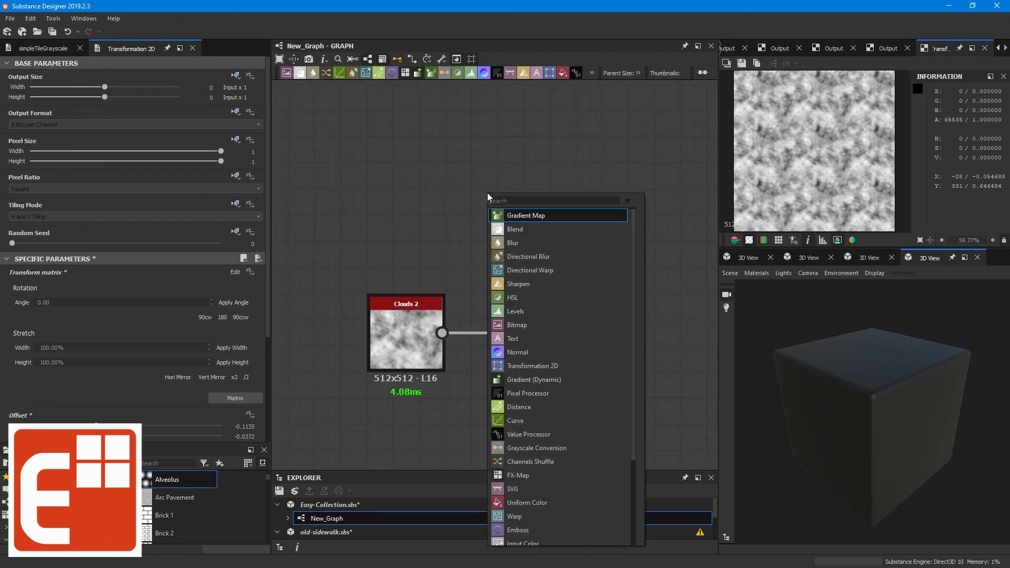
Add an Easy Tile Grayscale node via 'tile' search and enable Use Float.
type("tile")
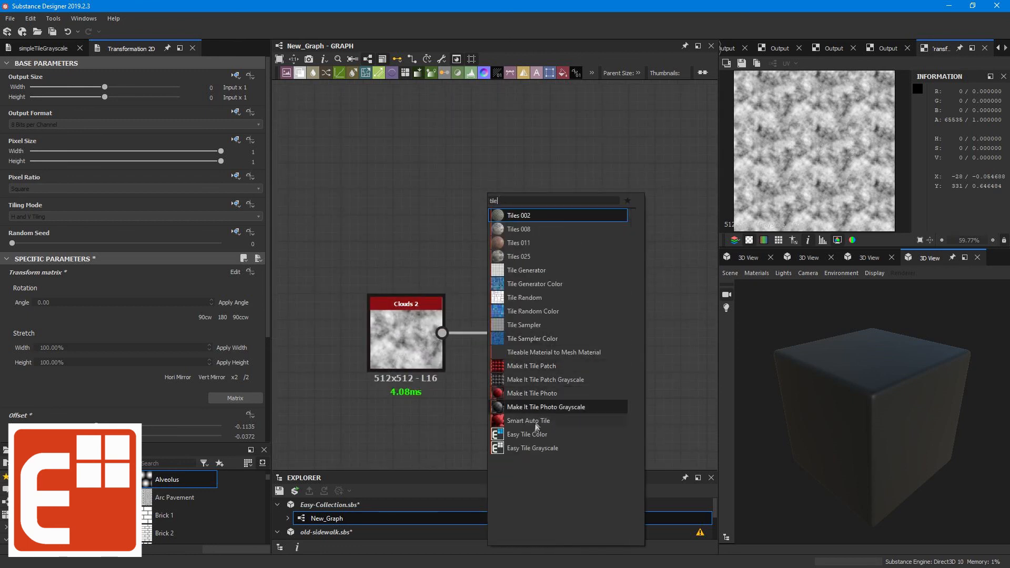
left_click(531, 448)
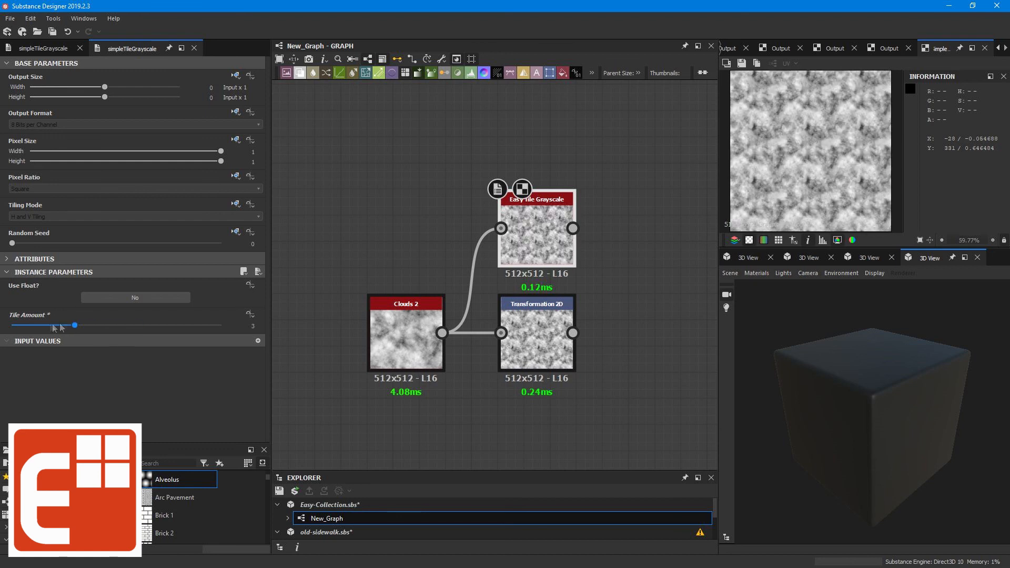
left_click(134, 296)
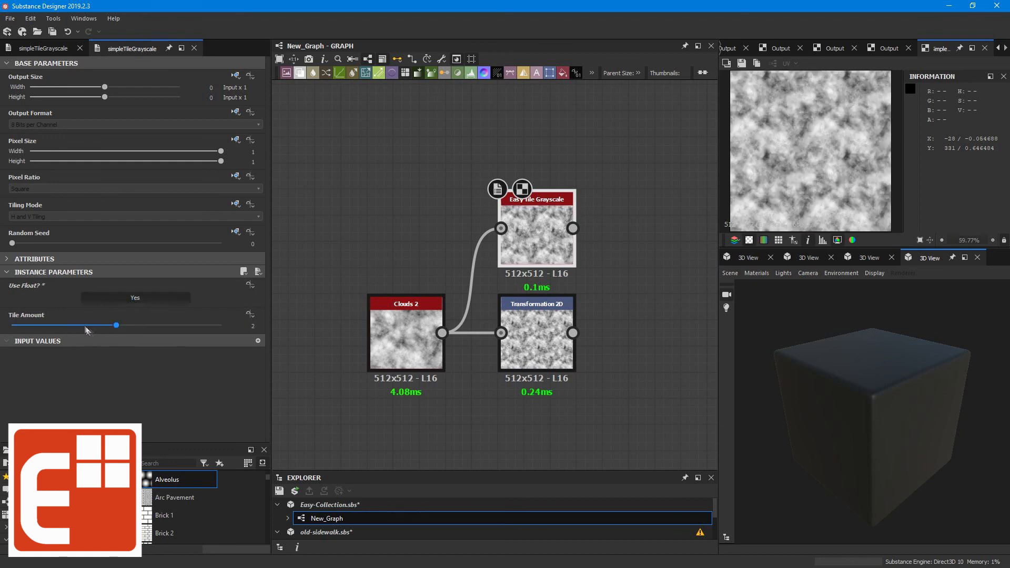